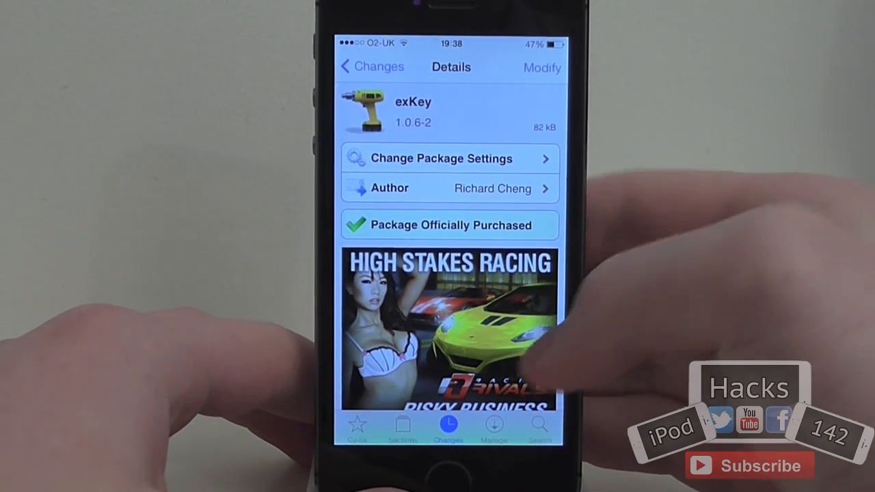
{"action": "scroll", "scroll_direction": "down", "scroll_amount": 3}
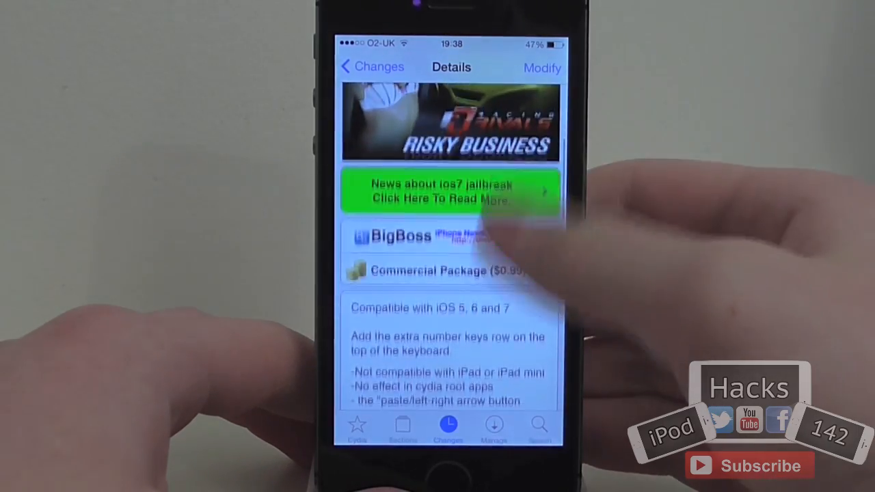
{"action": "scroll", "scroll_direction": "down", "scroll_amount": 3}
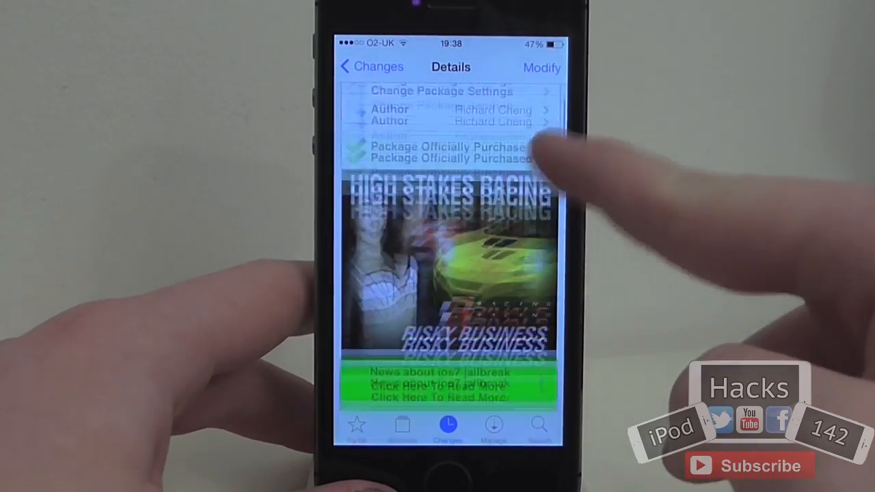
{"action": "scroll", "scroll_direction": "down", "scroll_amount": 3}
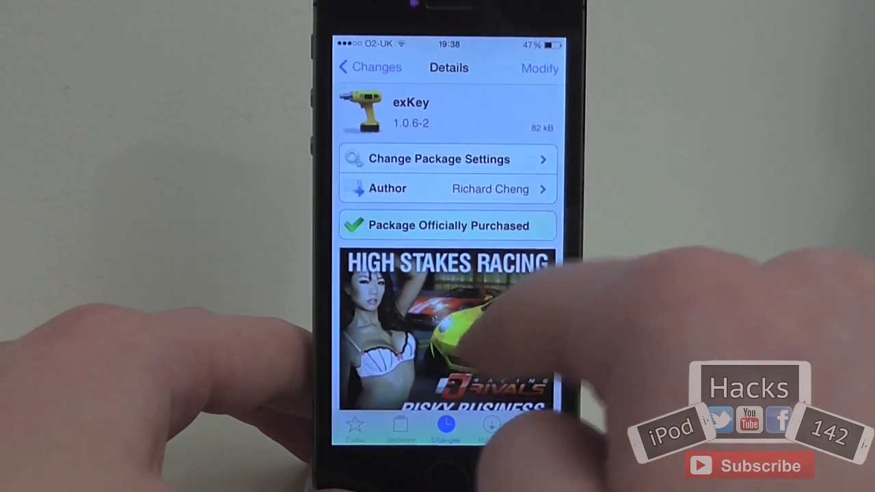
{"action": "scroll", "scroll_direction": "down", "scroll_amount": 3}
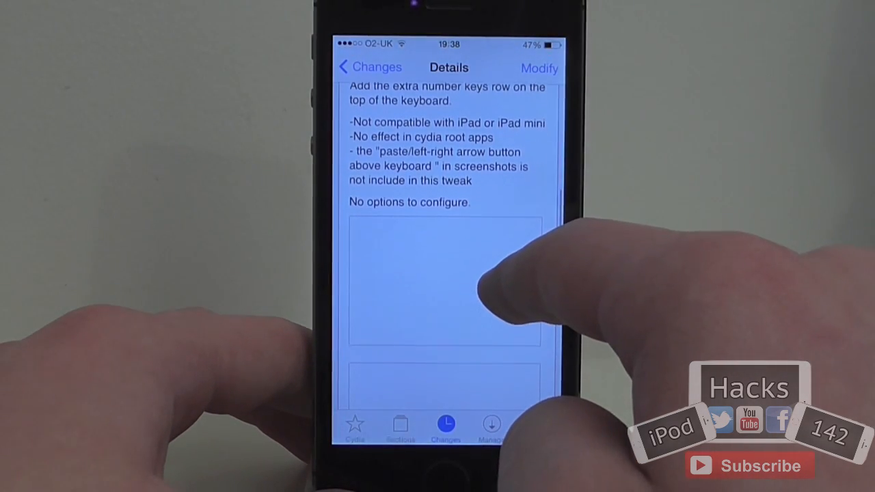